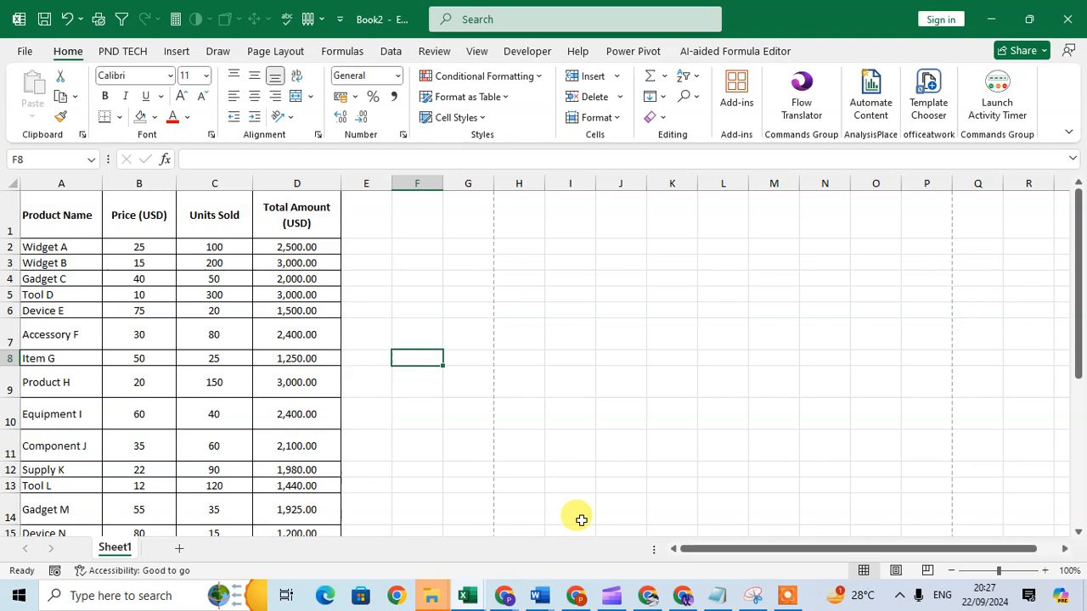
mouse_move(25, 51)
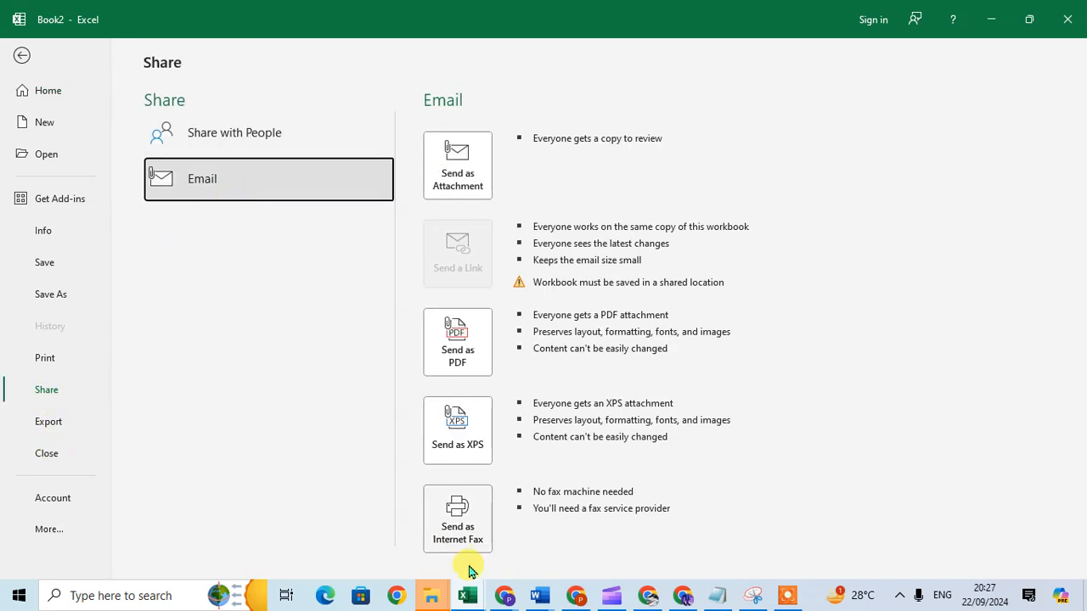
mouse_move(498, 453)
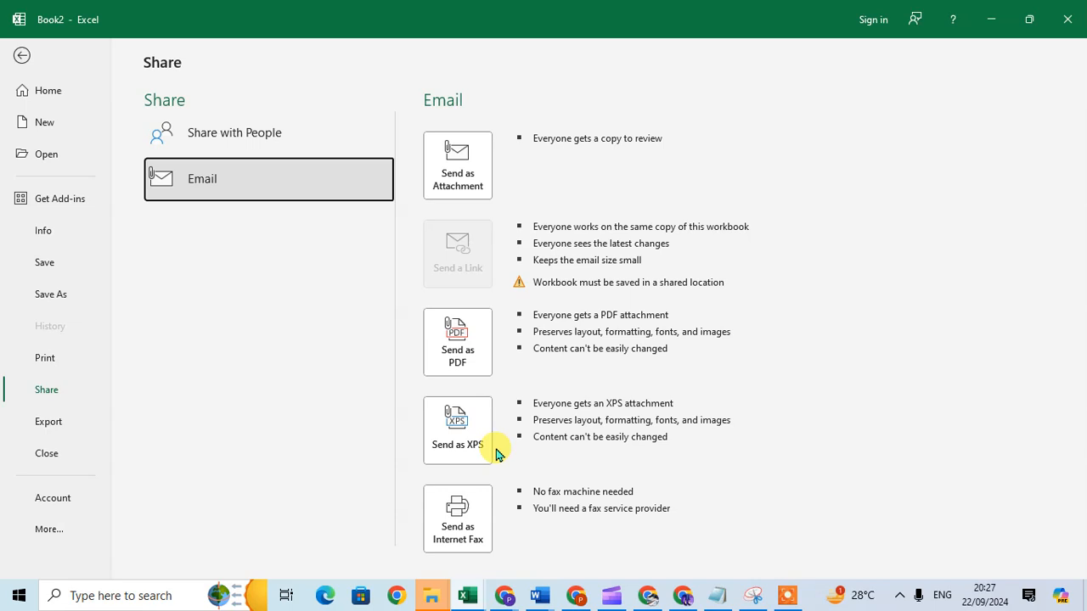
mouse_move(607, 468)
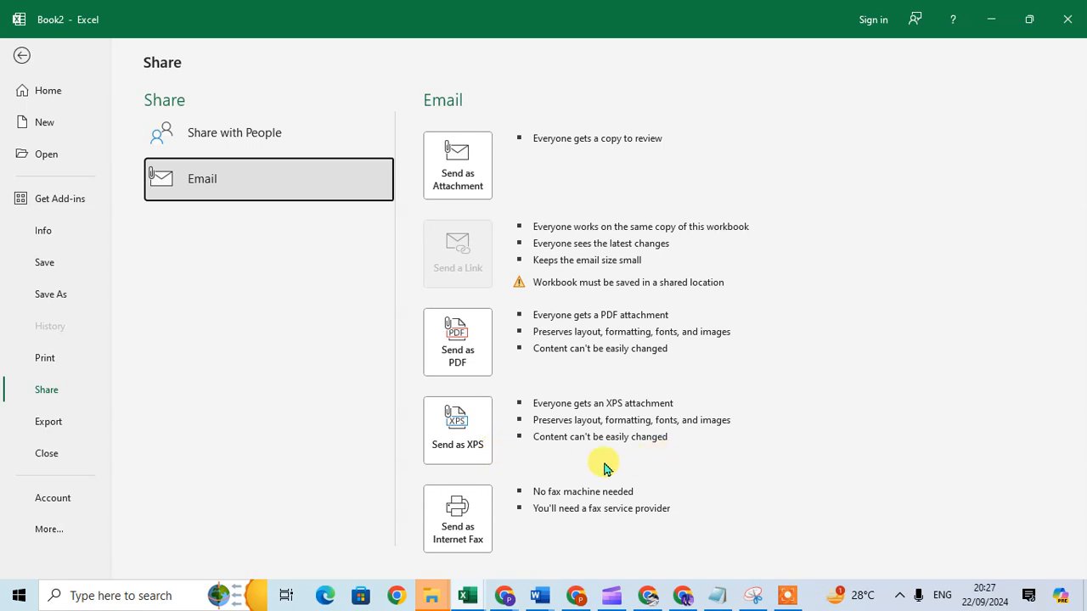
mouse_move(449, 459)
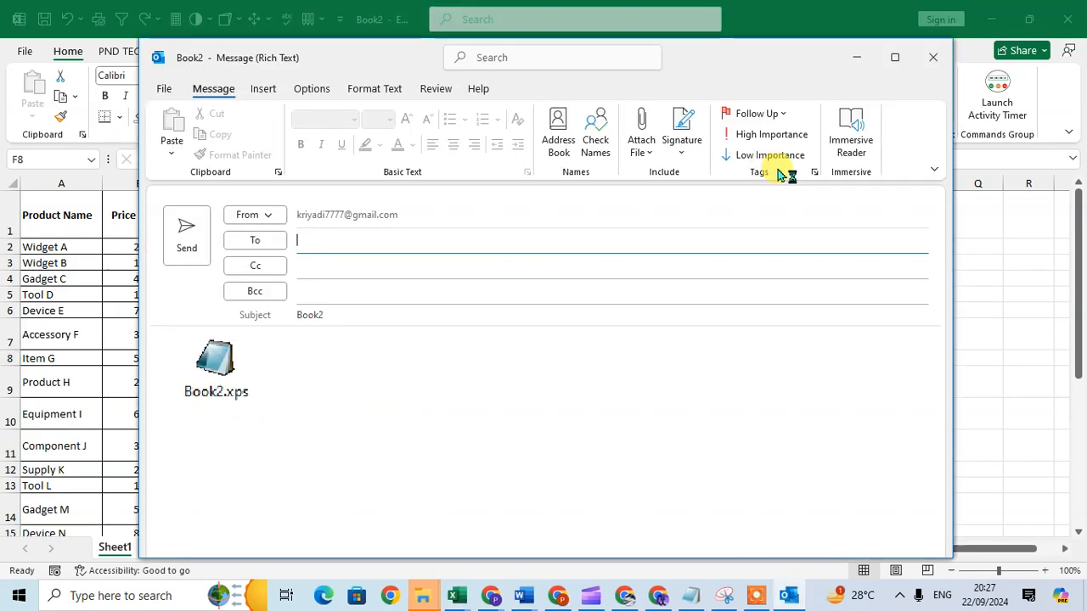
mouse_move(632, 394)
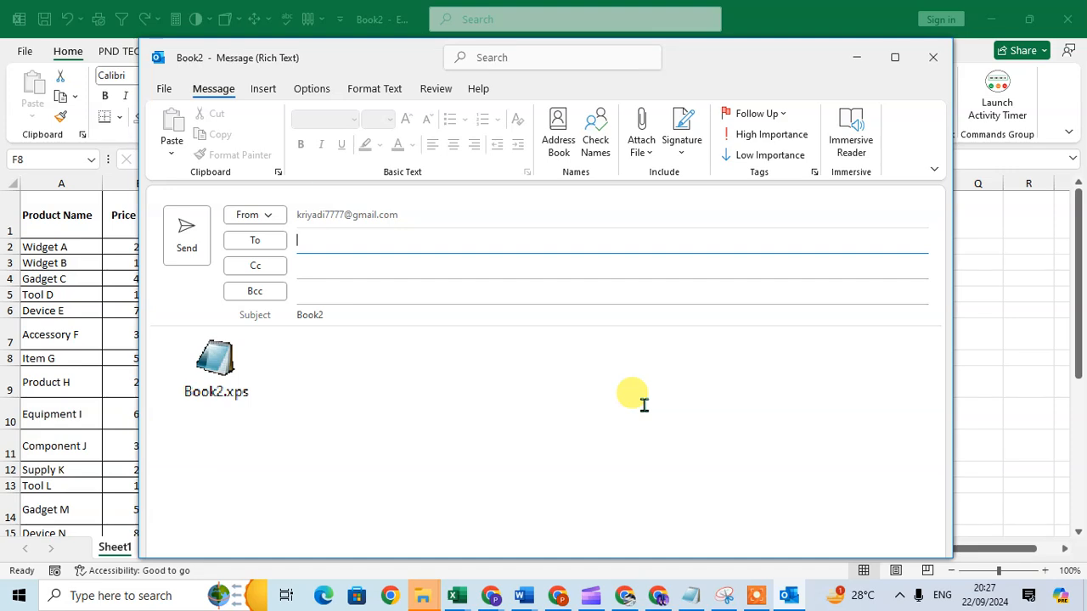
mouse_move(618, 395)
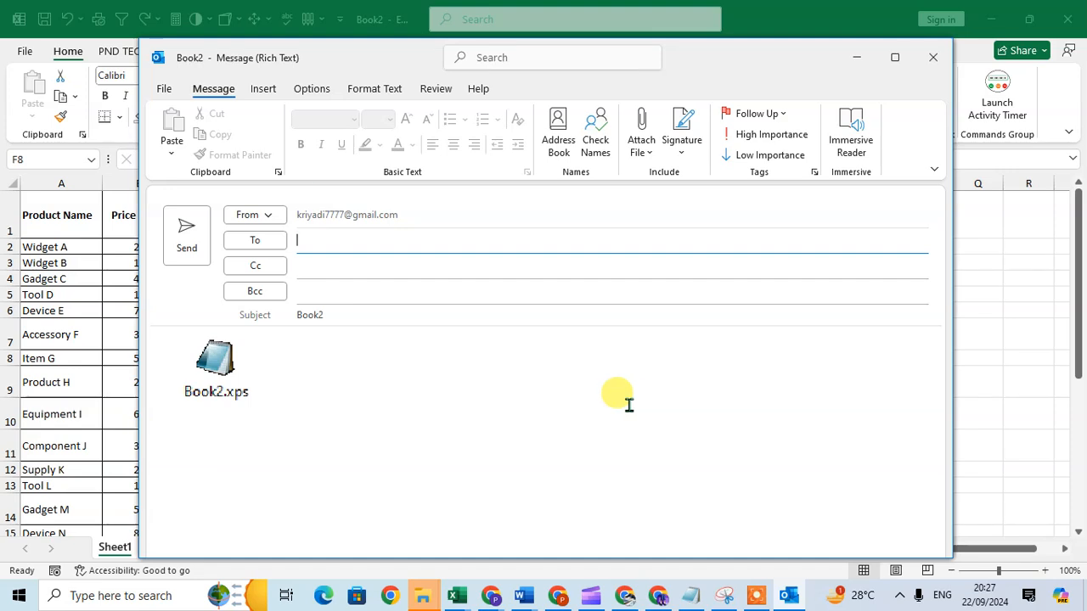
mouse_move(217, 391)
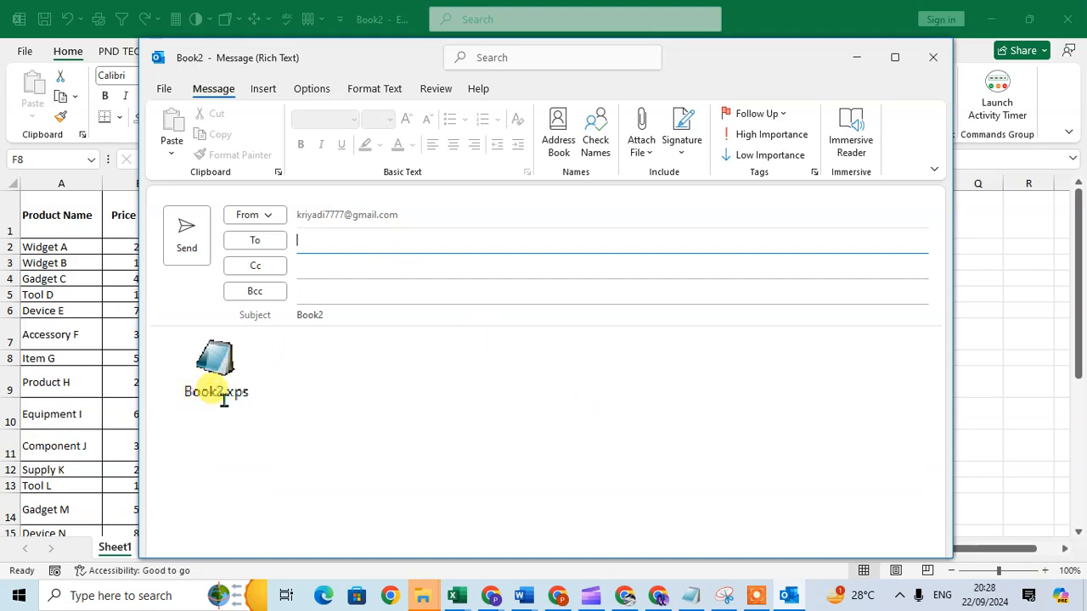
mouse_move(330, 247)
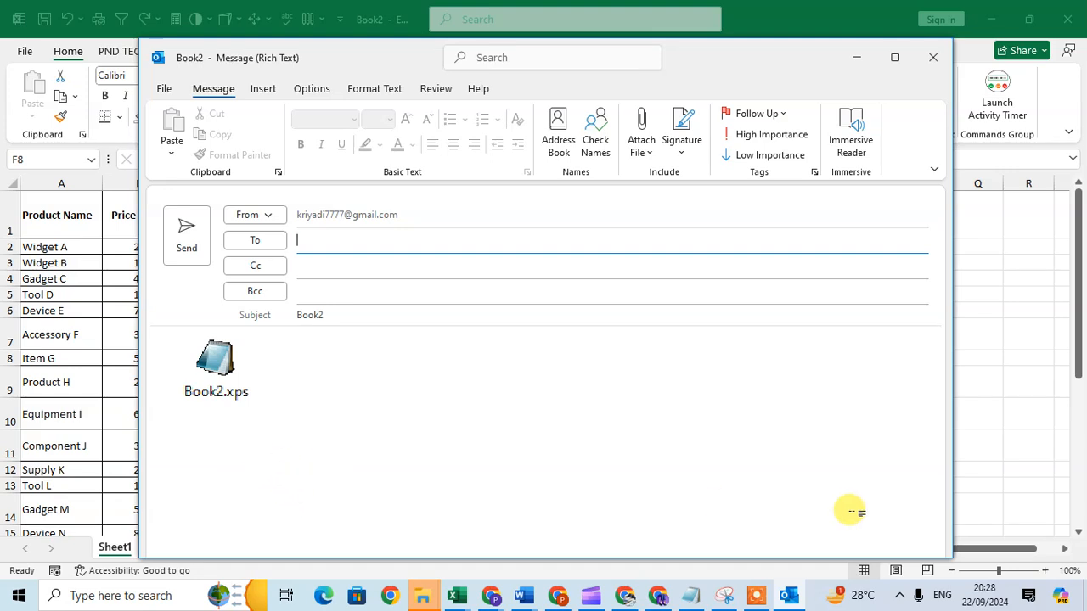
mouse_move(186, 235)
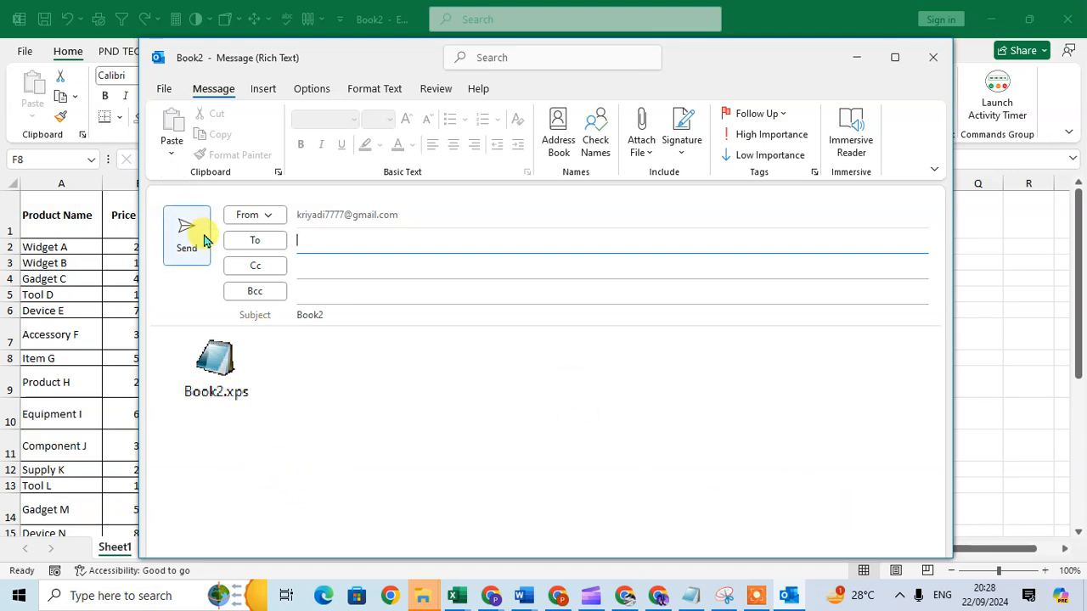
mouse_move(468, 253)
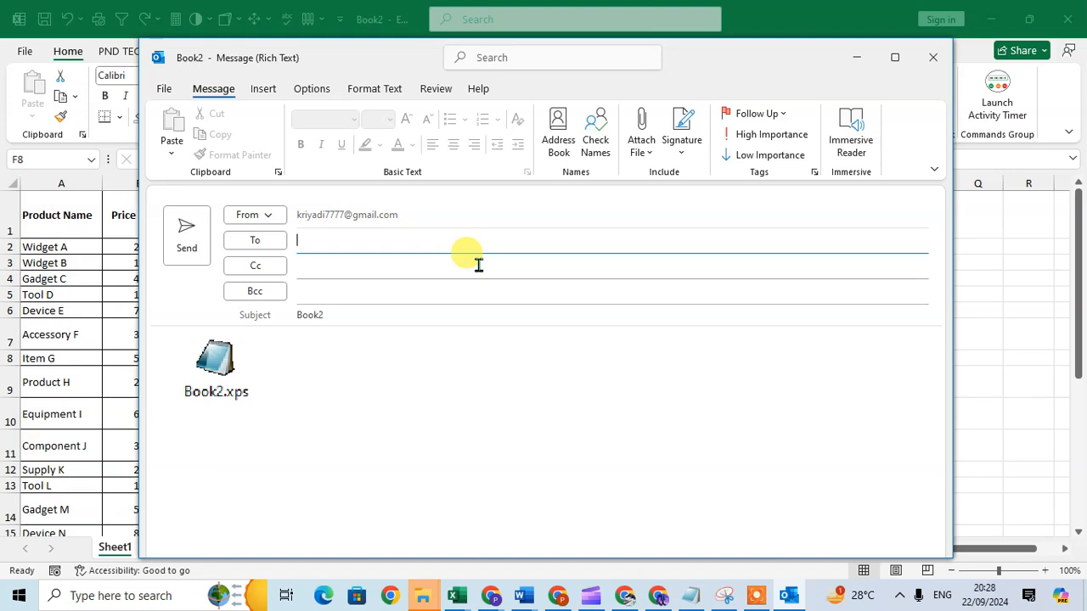